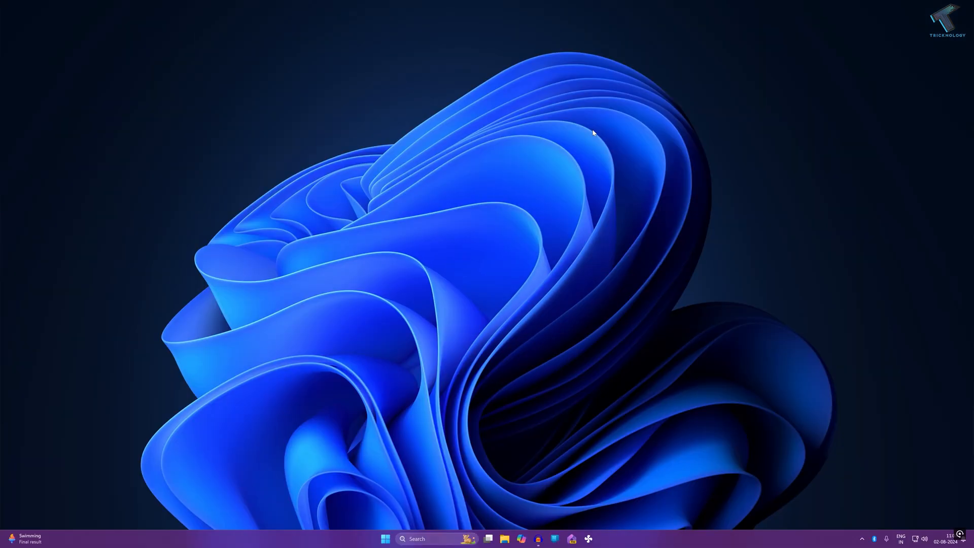
# Search 'services' from the Start menu to launch the Services console
pyautogui.click(385, 539)
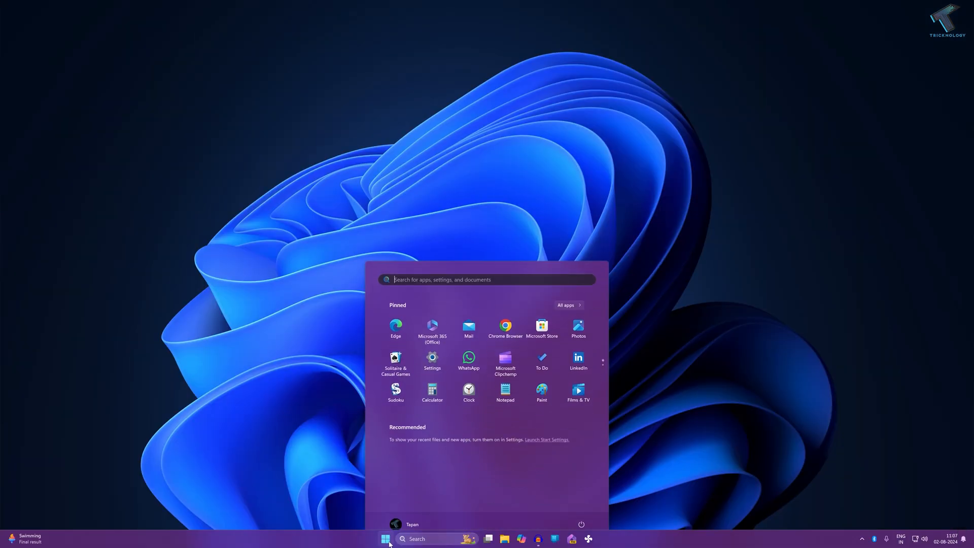
pyautogui.write('services')
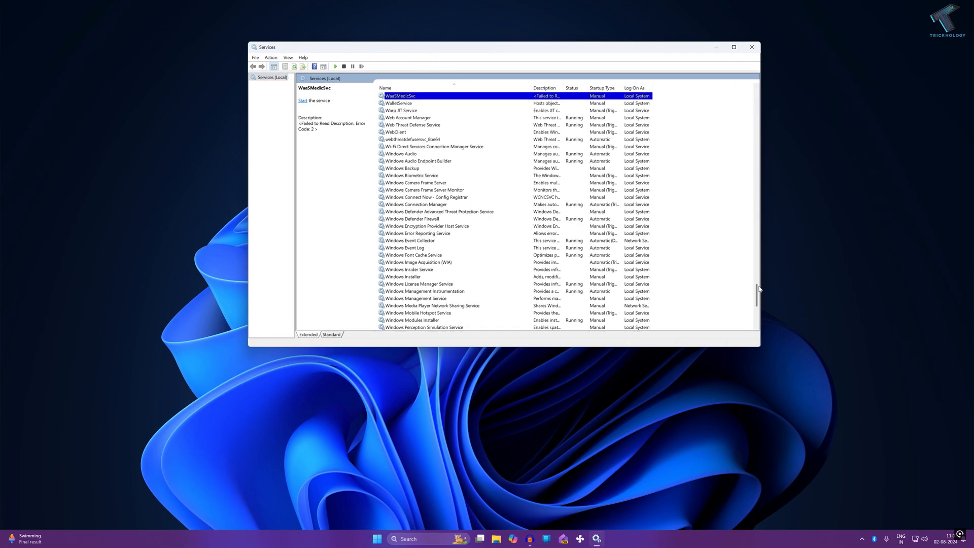
# Stop and restart WLAN AutoConfig from its Properties, then apply and close them
pyautogui.scroll(-3)
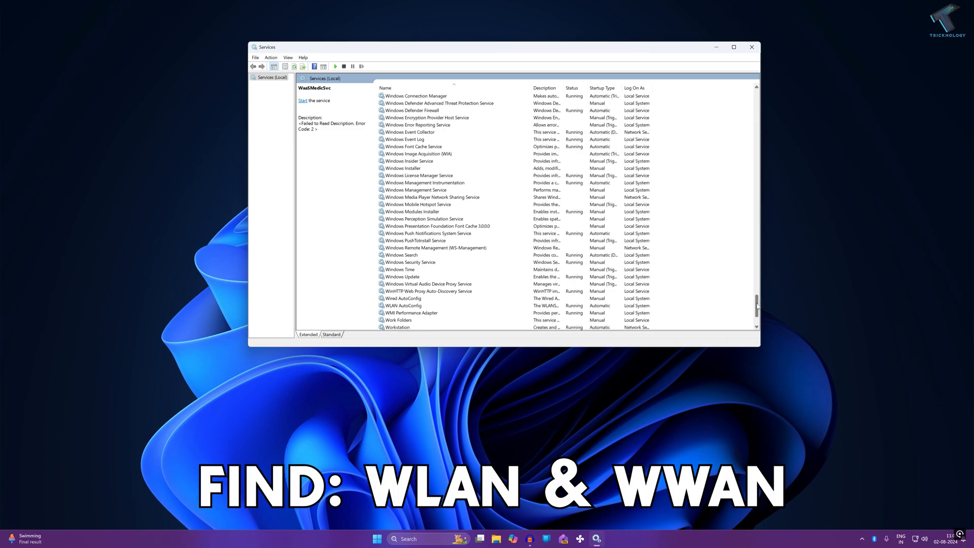
pyautogui.scroll(-3)
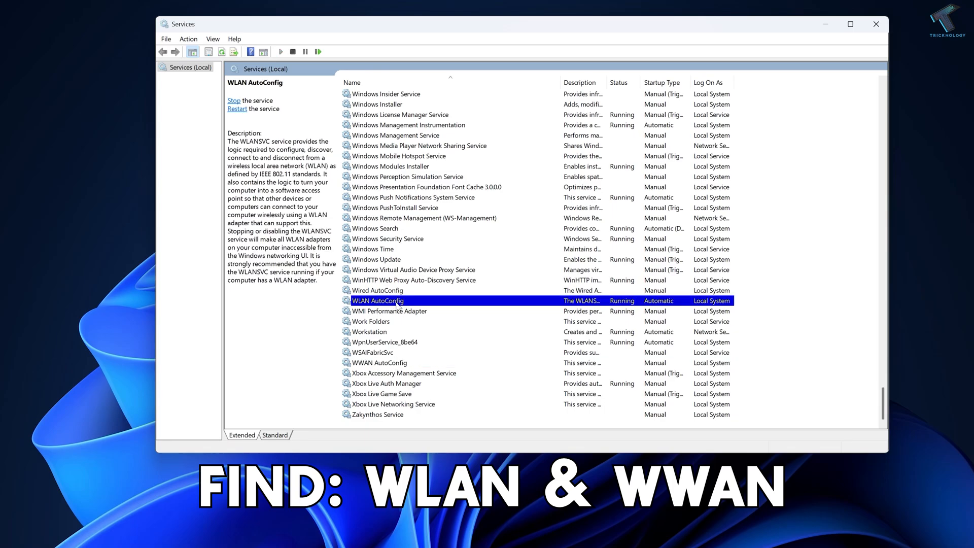
pyautogui.rightClick(377, 301)
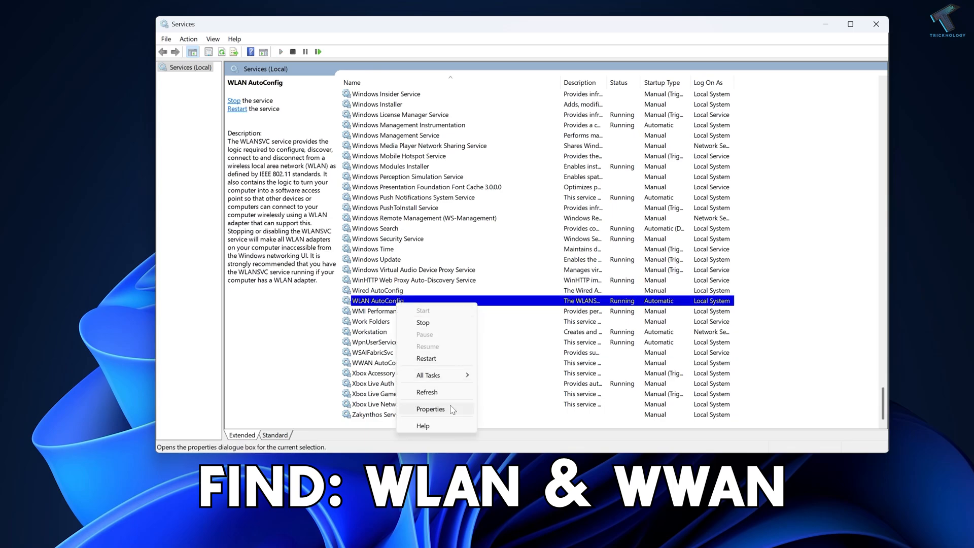
pyautogui.click(430, 409)
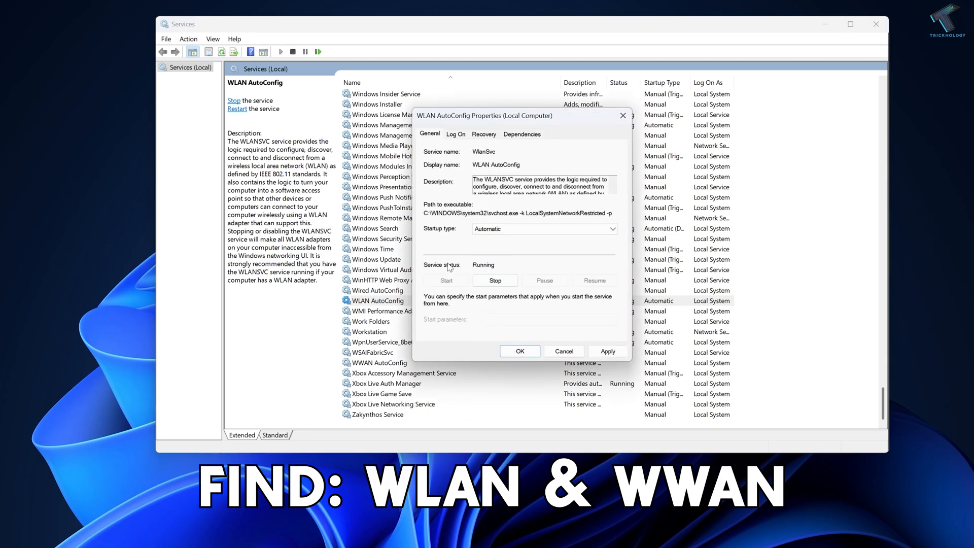
pyautogui.click(494, 280)
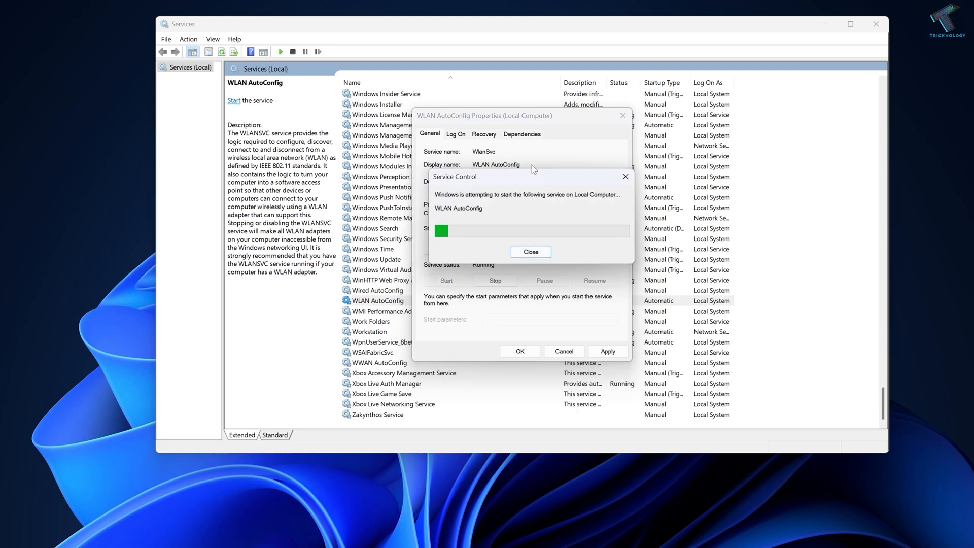
pyautogui.click(531, 252)
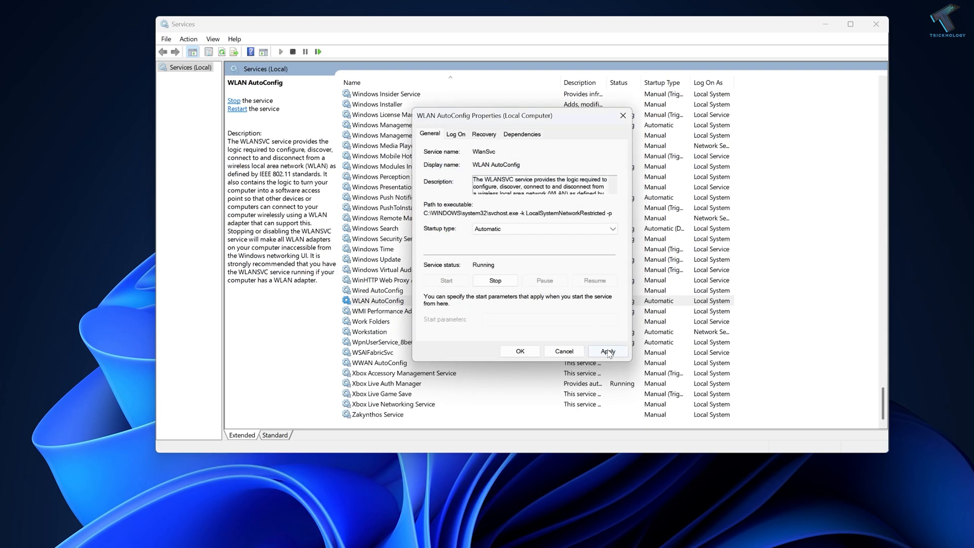
pyautogui.click(608, 351)
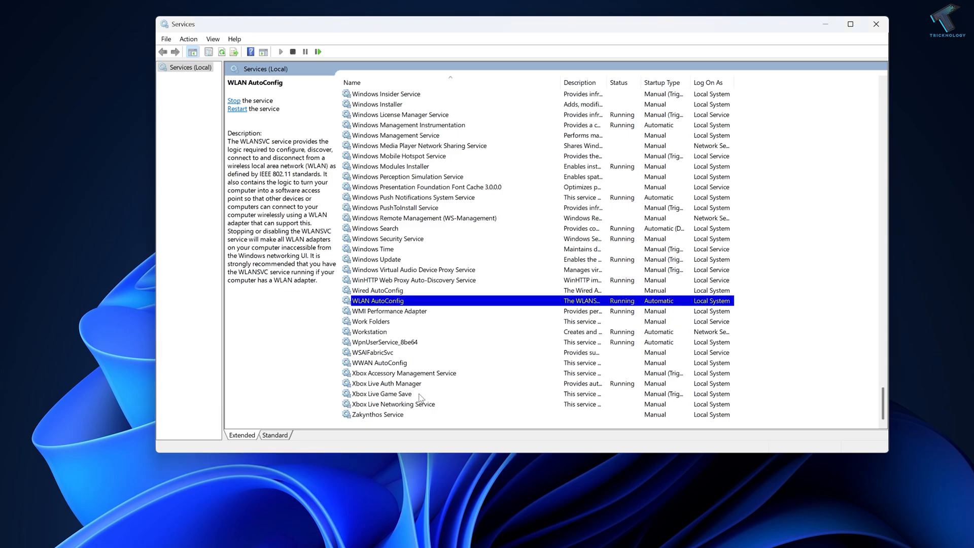
pyautogui.click(379, 363)
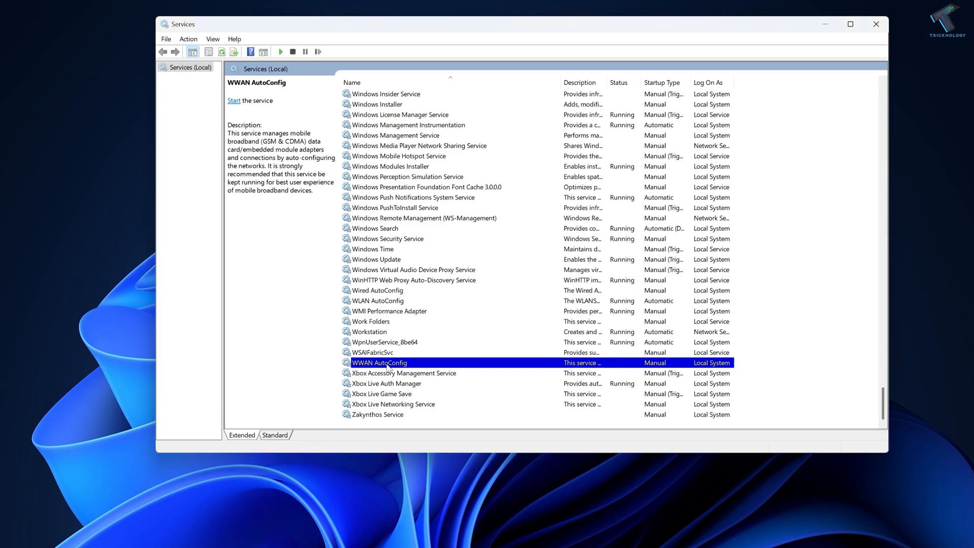
# Set WWAN AutoConfig to Automatic startup, start and save it, then close Services
pyautogui.rightClick(380, 362)
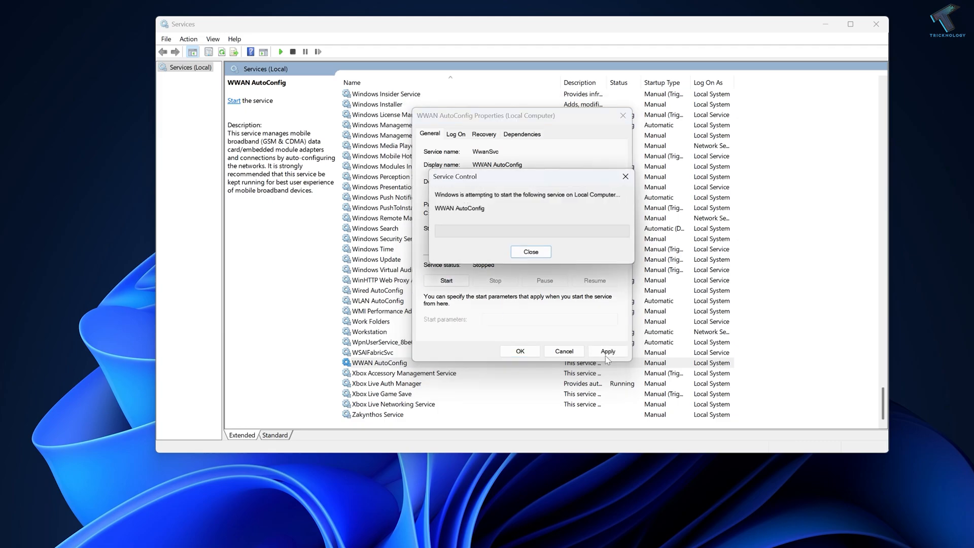
pyautogui.click(530, 252)
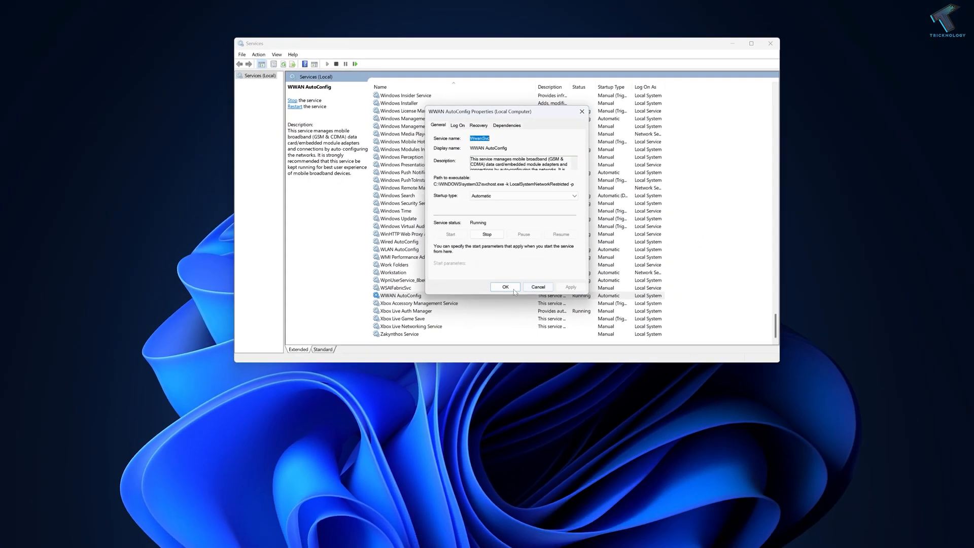
pyautogui.click(505, 287)
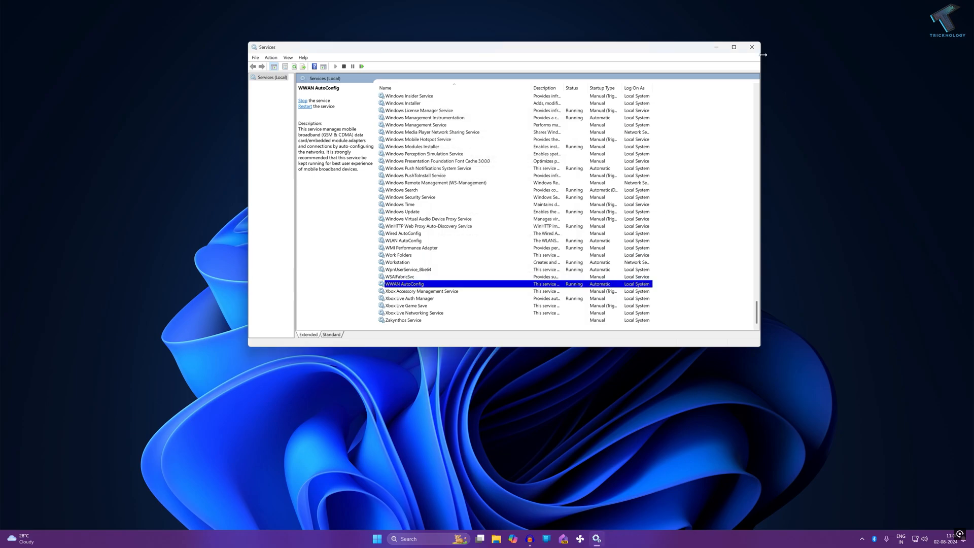
pyautogui.click(751, 46)
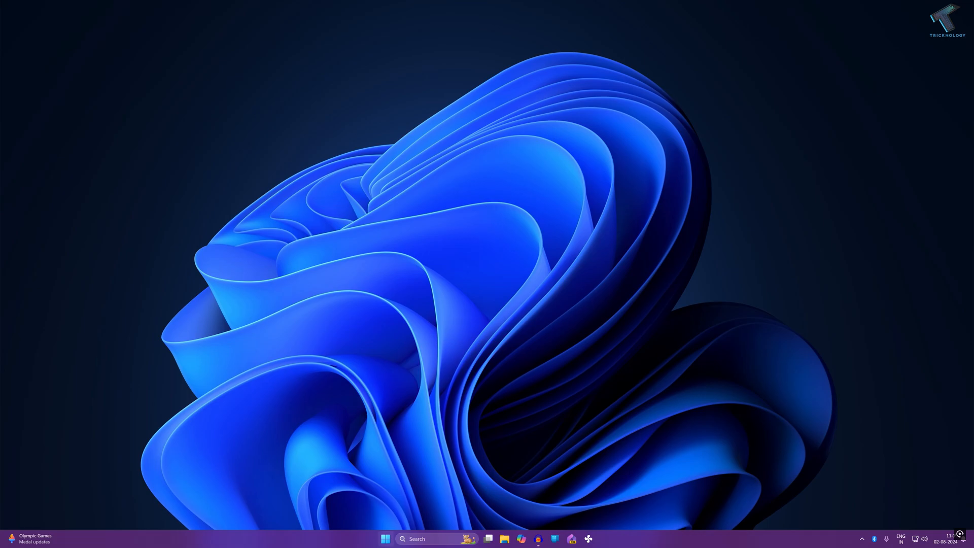
# Find 'cmd' in Start and run Command Prompt as administrator
pyautogui.click(385, 539)
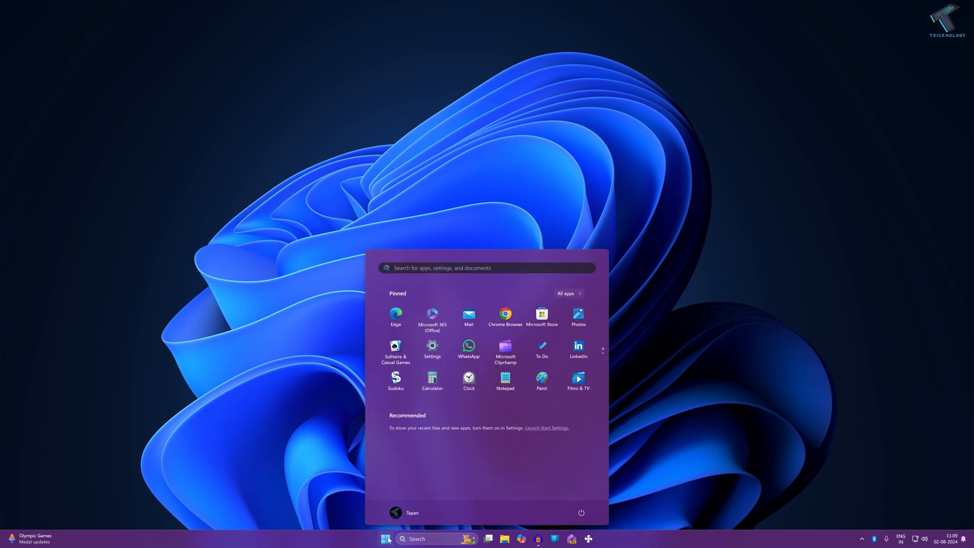
pyautogui.write('cmd')
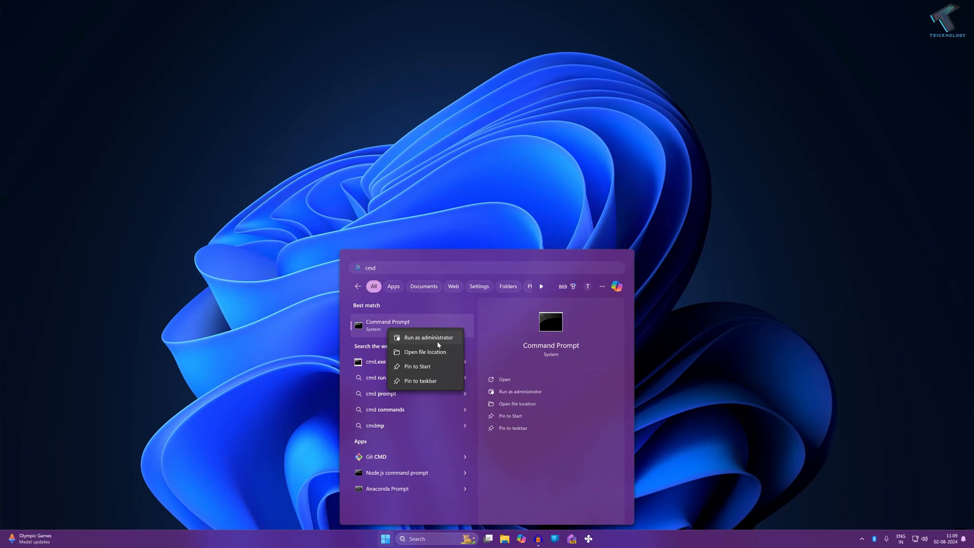
pyautogui.click(428, 338)
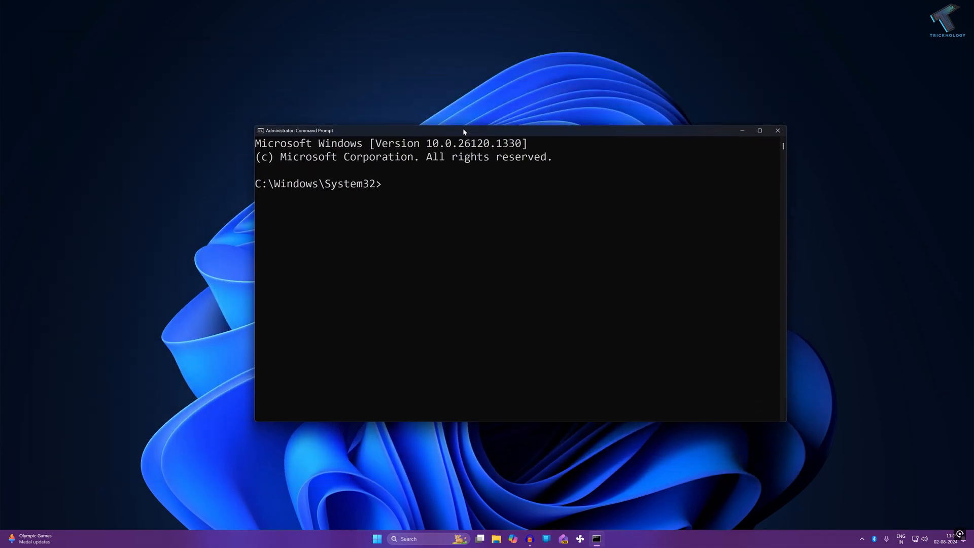
# Run 'netsh winsock reset' and 'ipconfig /flushdns' in the admin Command Prompt
pyautogui.write('netsh winsock reset')
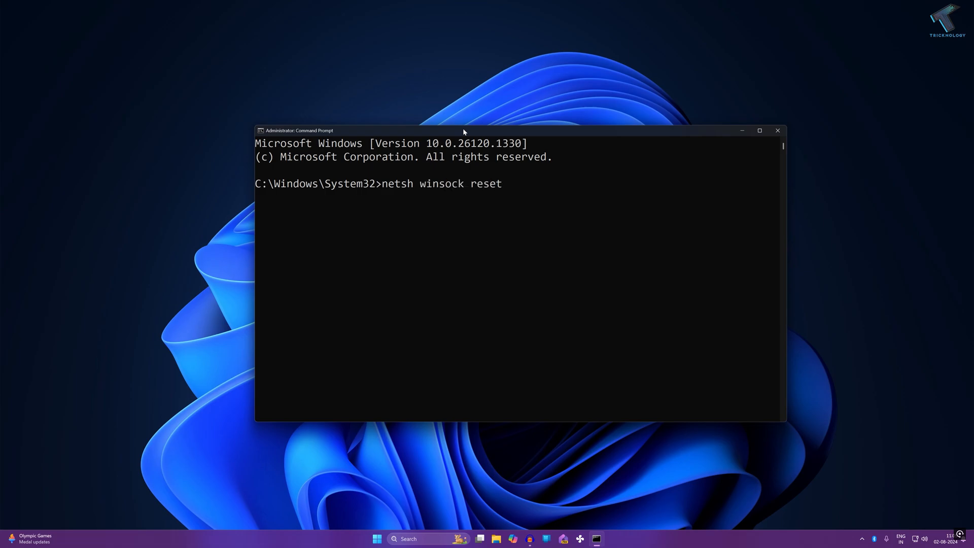
pyautogui.press('Enter')
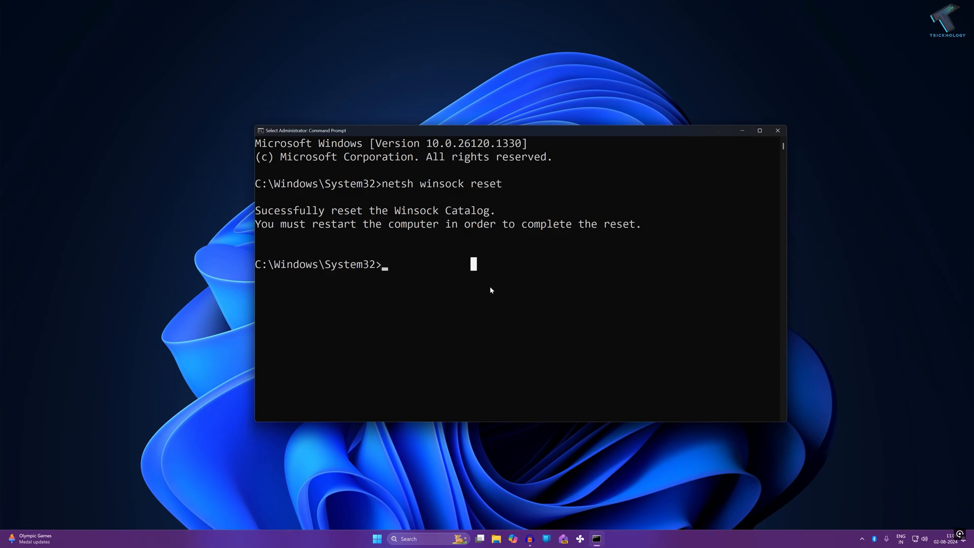
pyautogui.write('ipconfi')
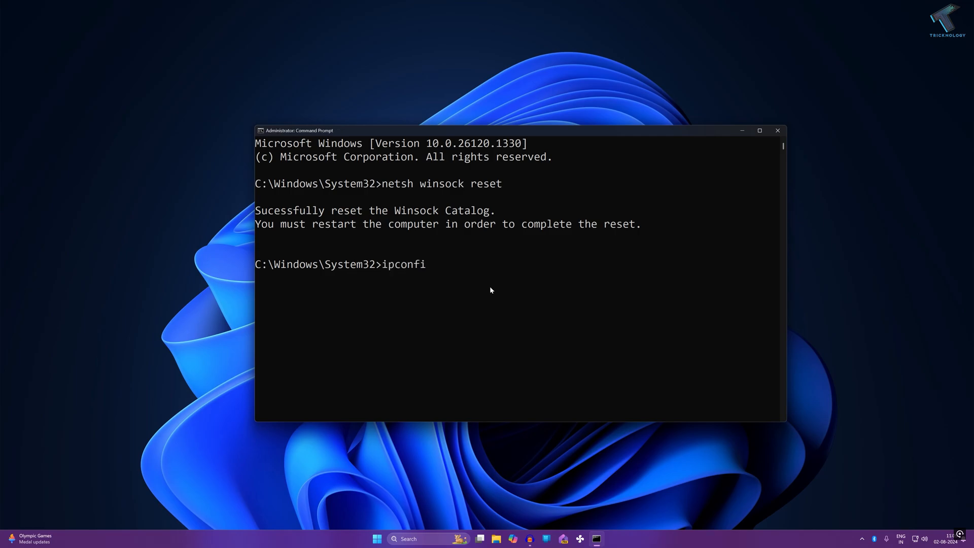
pyautogui.write('g /f')
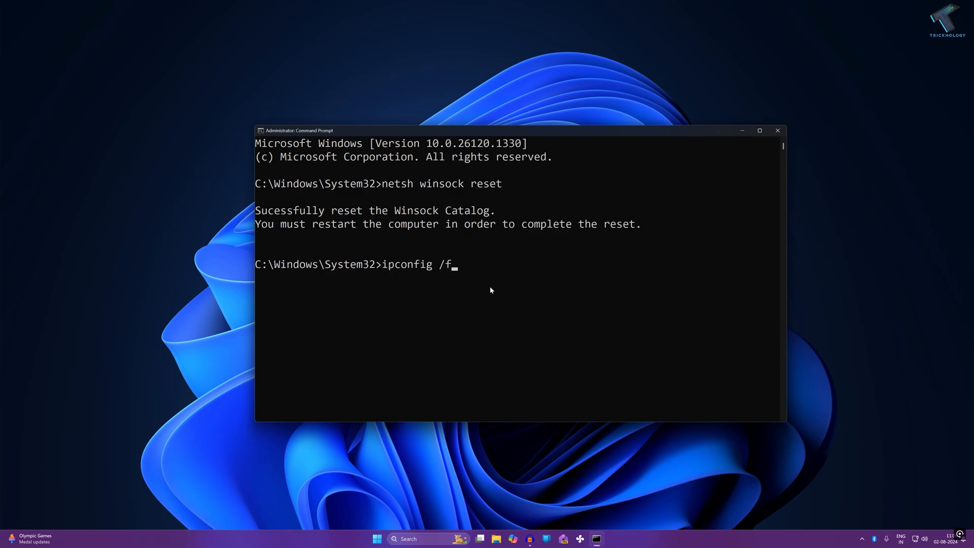
pyautogui.write('lushdns')
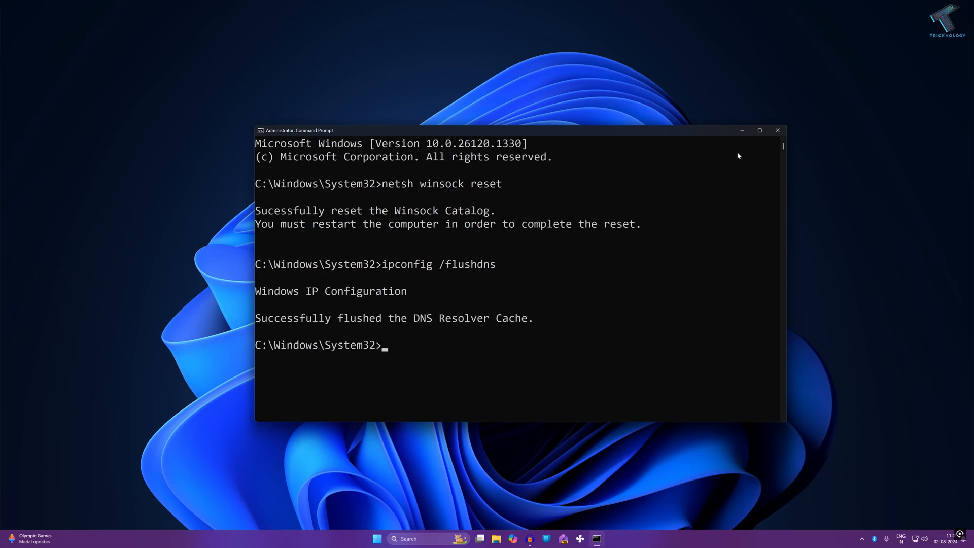
# Close the Command Prompt window and dismiss the Start menu
pyautogui.click(377, 538)
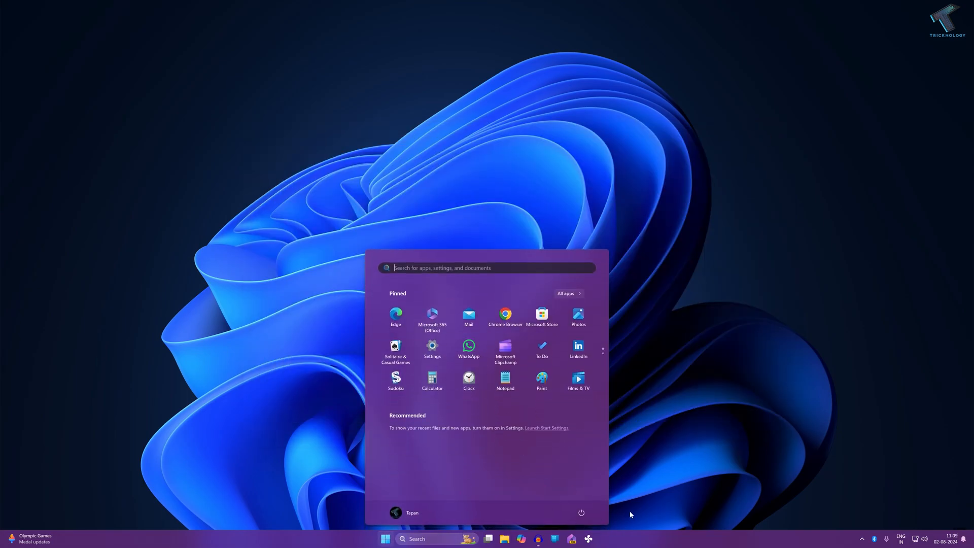
pyautogui.click(581, 512)
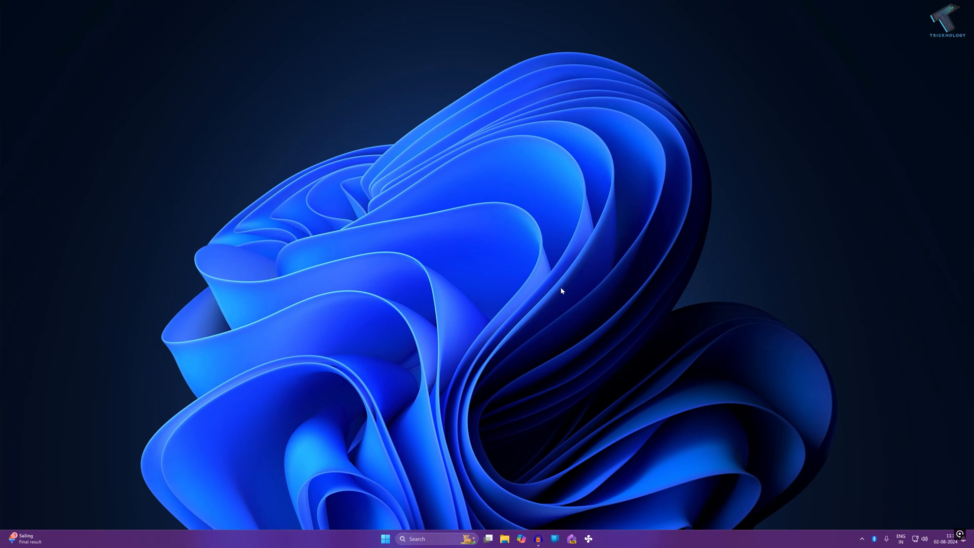
pyautogui.moveTo(561, 289)
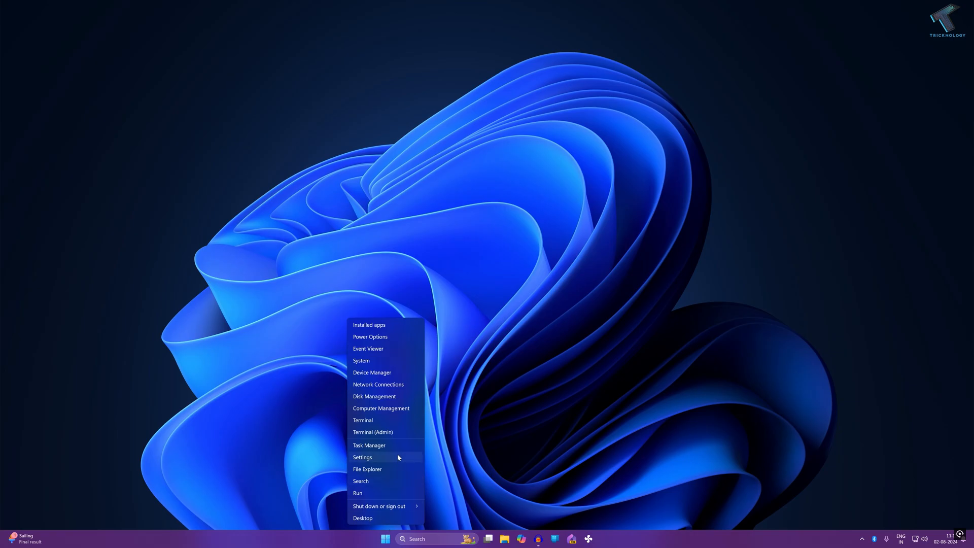
# Open Settings at Network & internet > Advanced network settings, scrolled to More settings
pyautogui.click(362, 457)
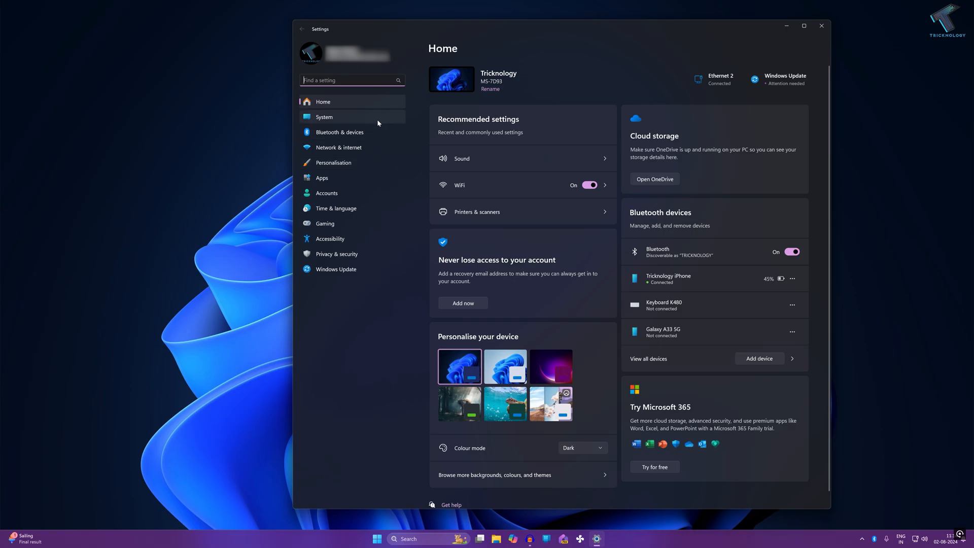
pyautogui.moveTo(351, 153)
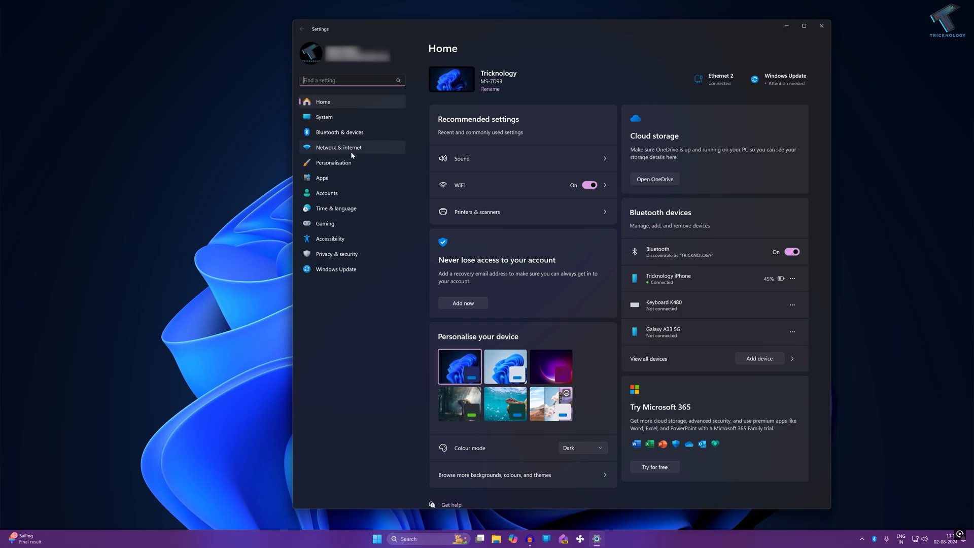
pyautogui.click(338, 147)
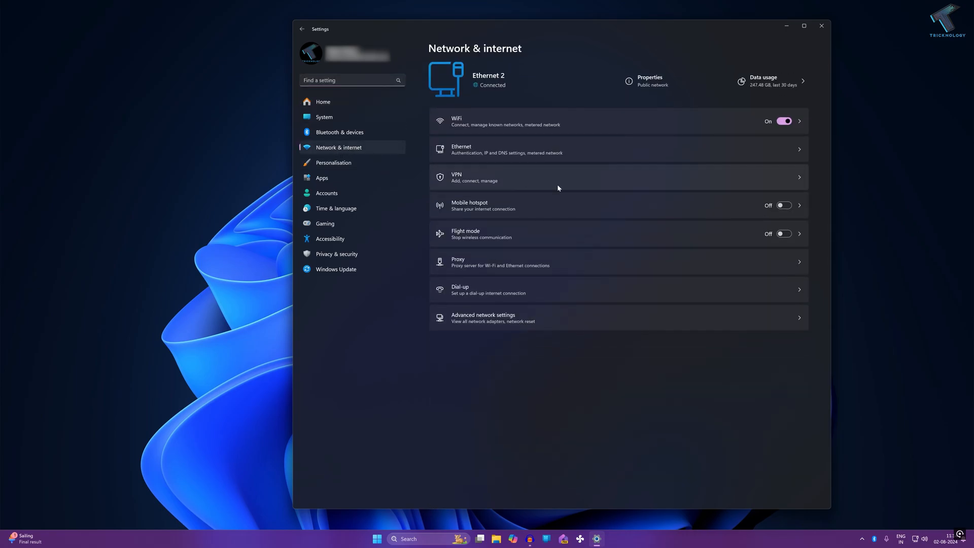
pyautogui.moveTo(448, 321)
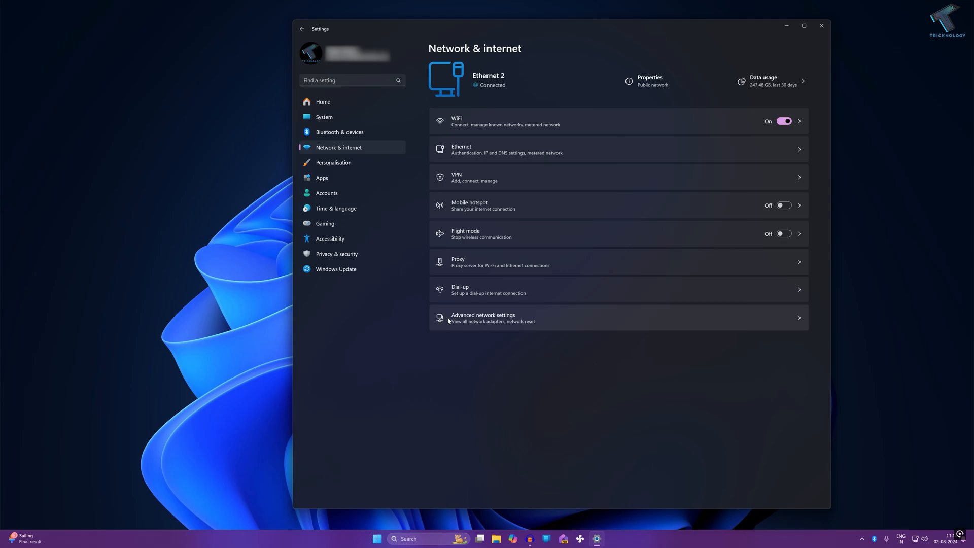
pyautogui.click(482, 317)
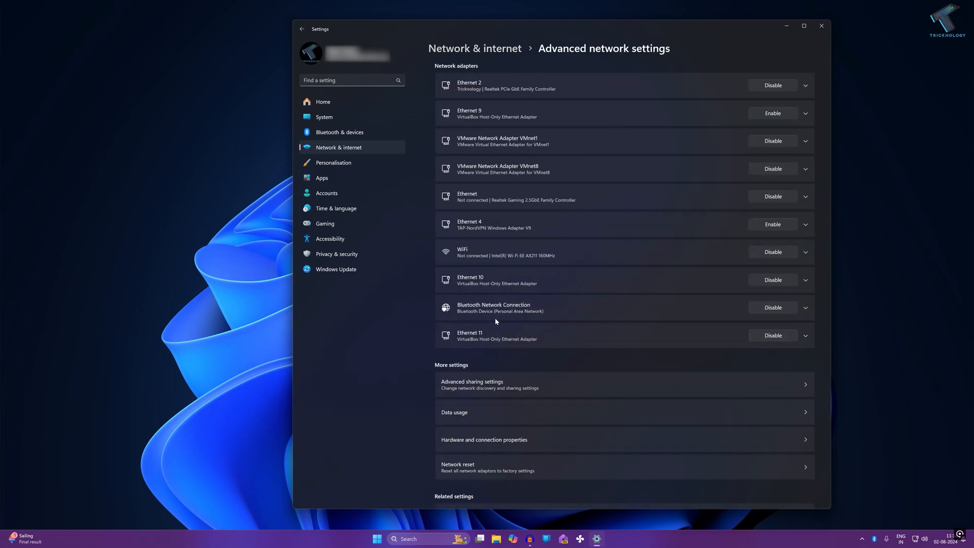
pyautogui.scroll(-3)
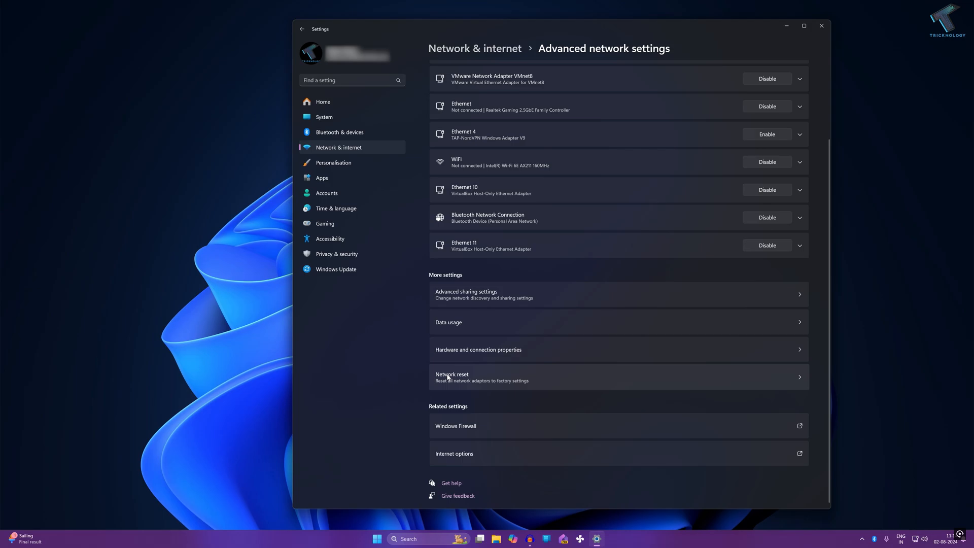
pyautogui.moveTo(466, 379)
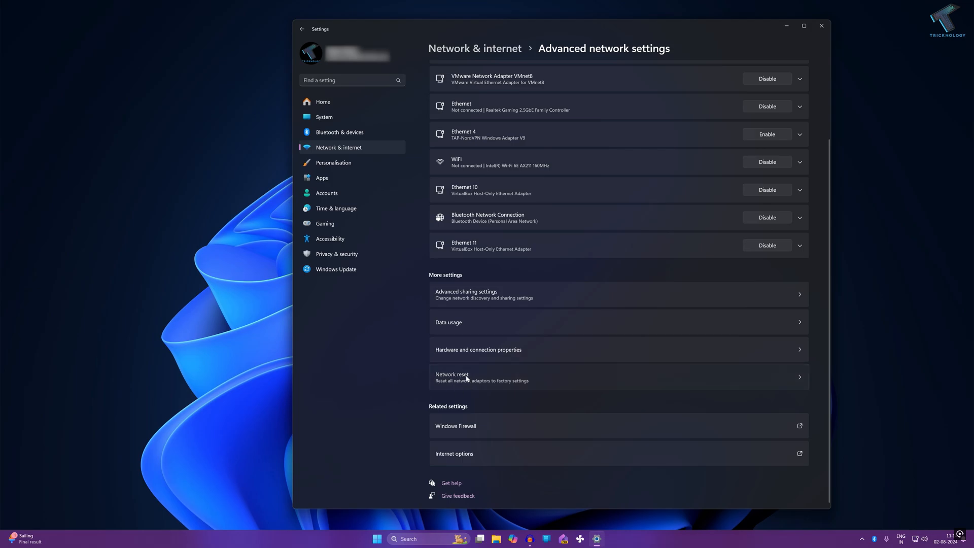
# Confirm Network reset with Reset now and dismiss the five-minute sign-out notice
pyautogui.click(778, 115)
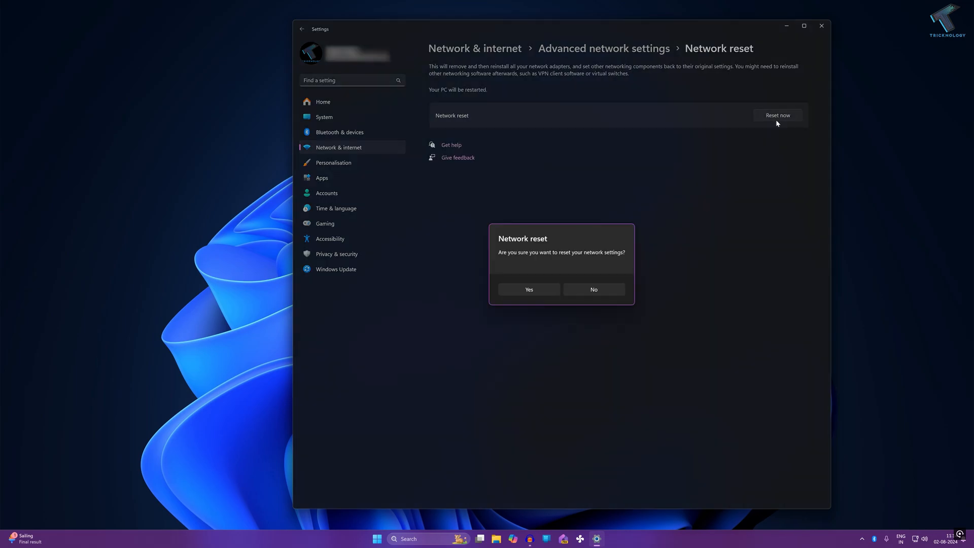
pyautogui.click(593, 289)
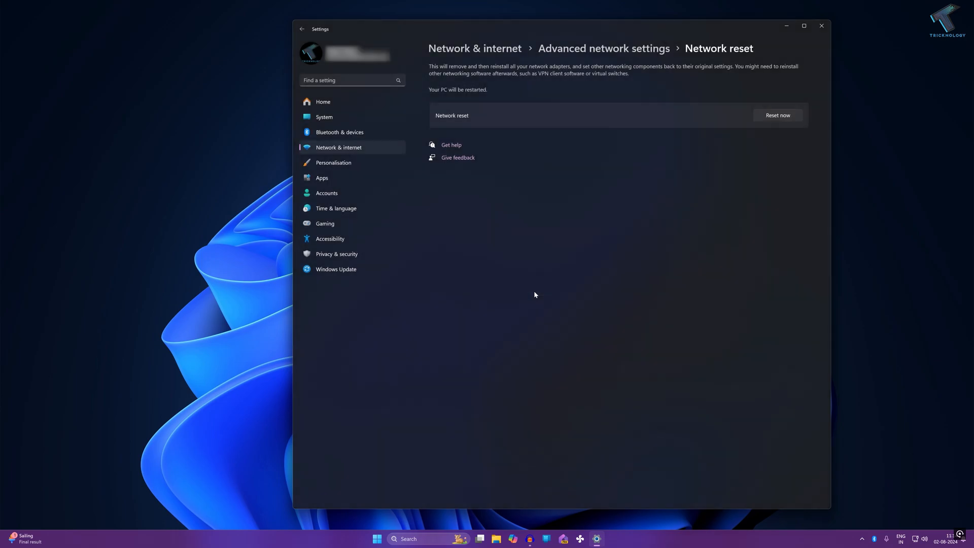
pyautogui.moveTo(491, 339)
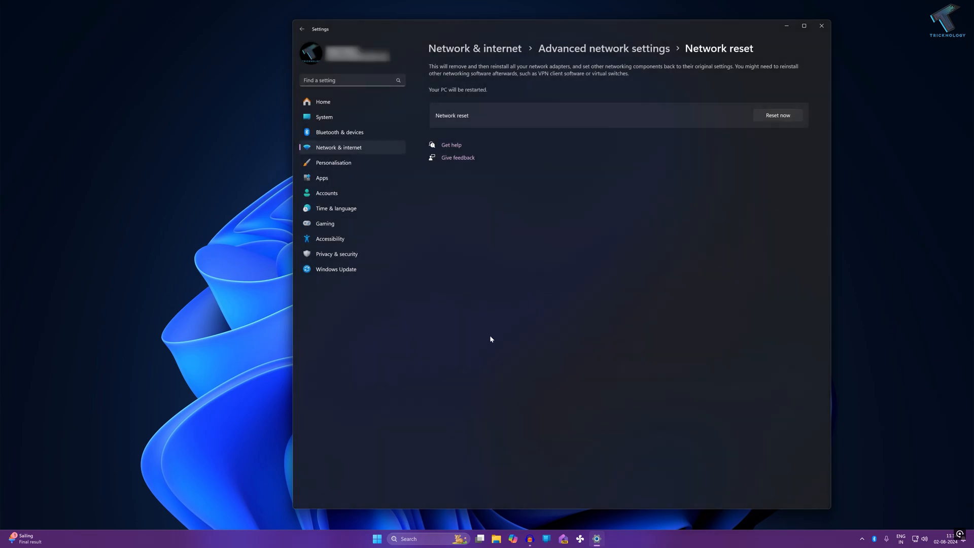
pyautogui.moveTo(495, 338)
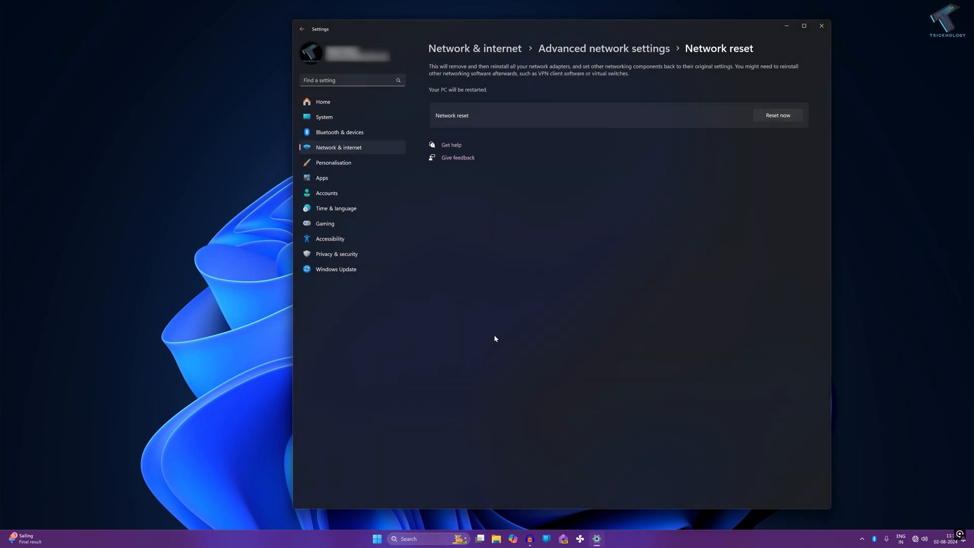
pyautogui.click(777, 115)
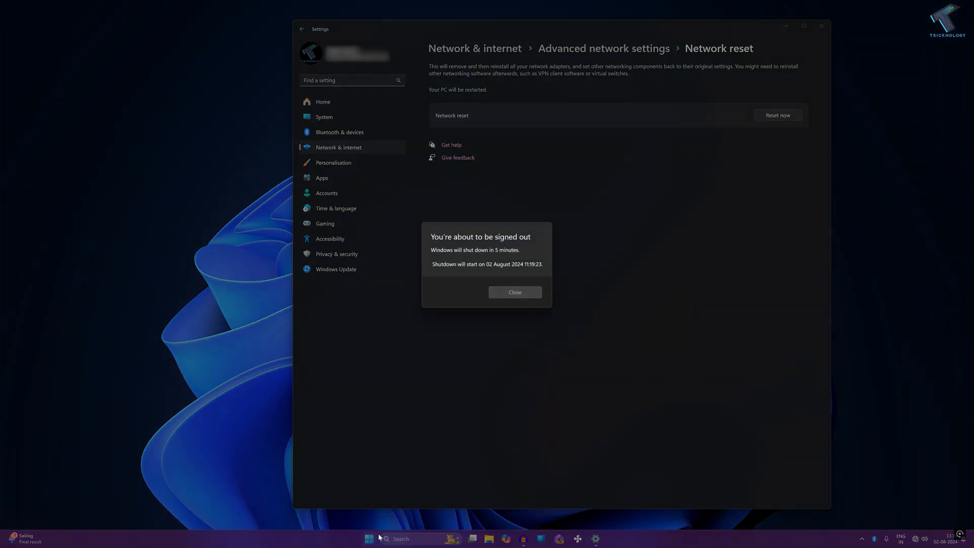
pyautogui.click(515, 292)
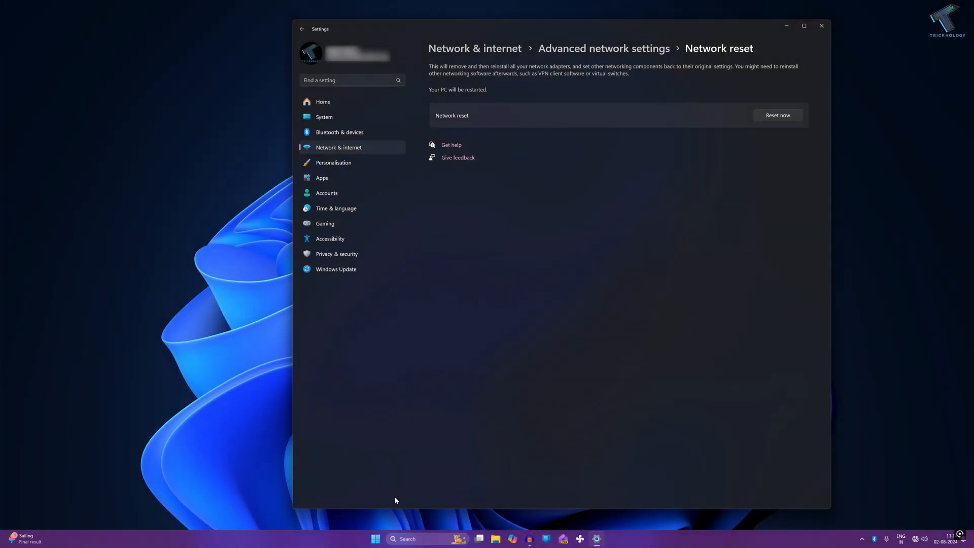
# Run the Internet Connections troubleshooter on the Internet connection, then close it
pyautogui.click(374, 539)
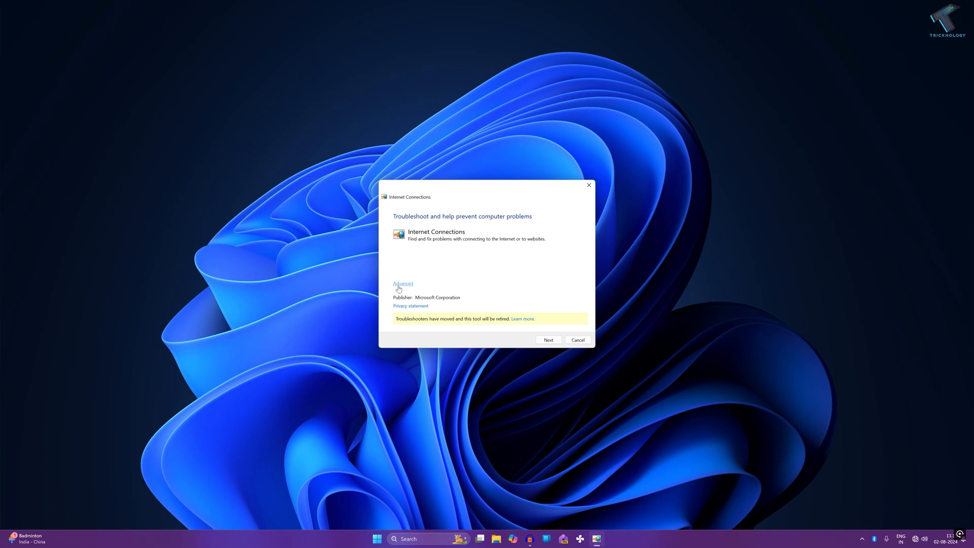
pyautogui.click(402, 283)
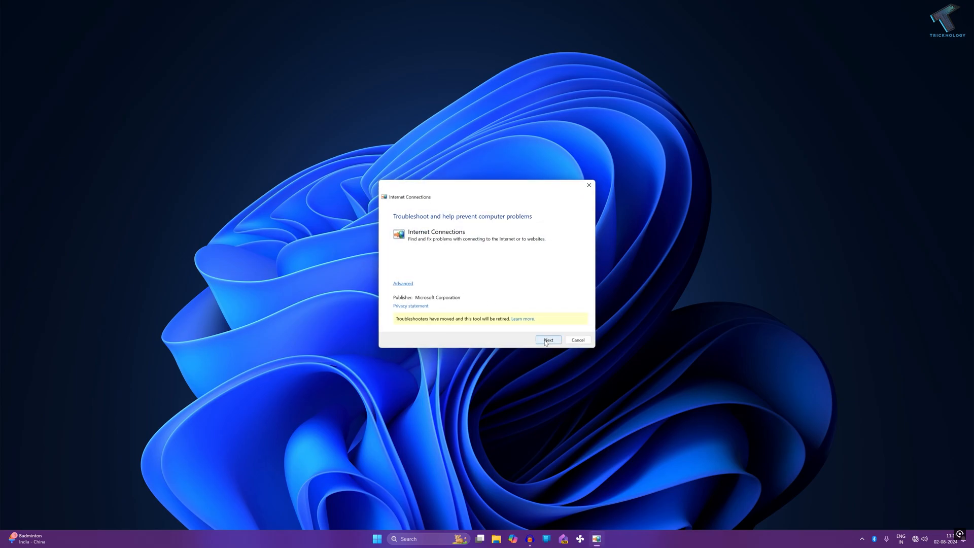
pyautogui.click(549, 340)
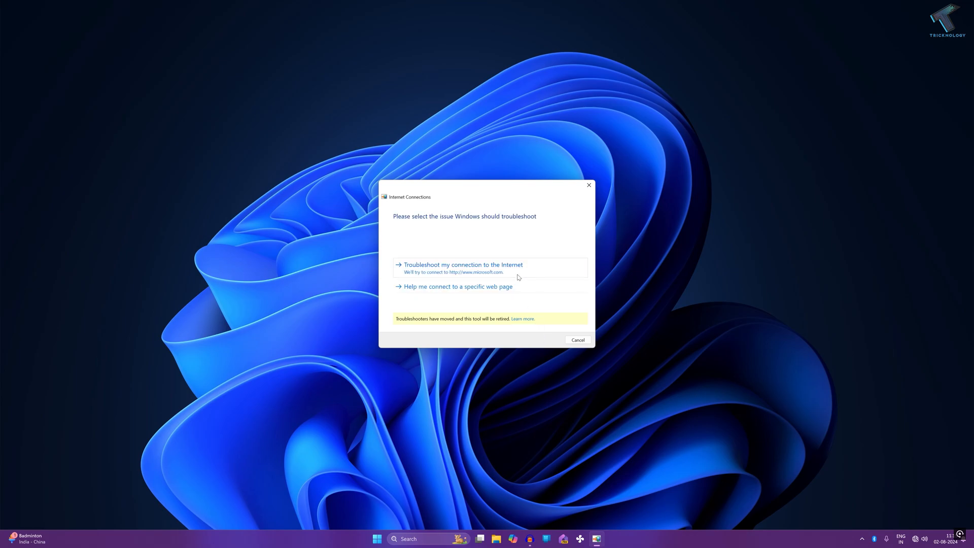
pyautogui.click(464, 265)
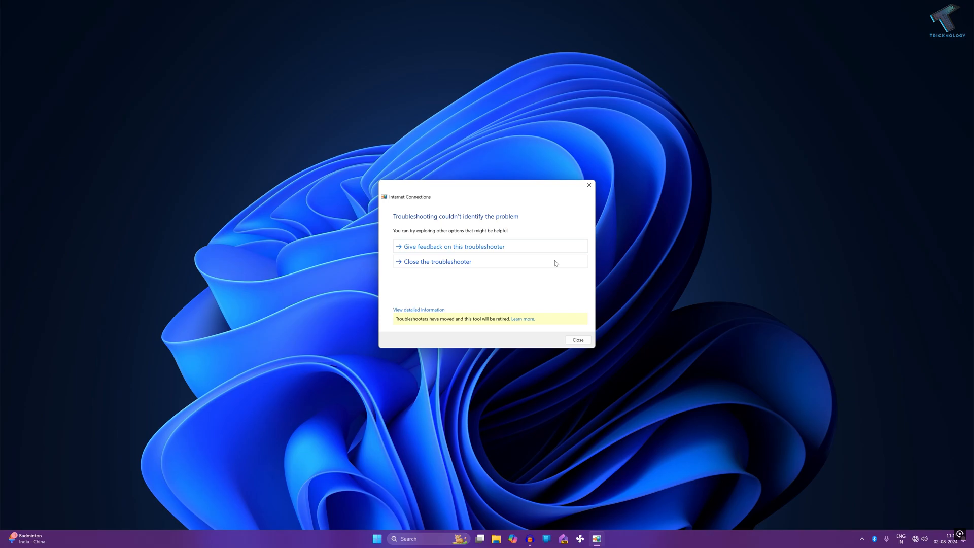
pyautogui.click(578, 340)
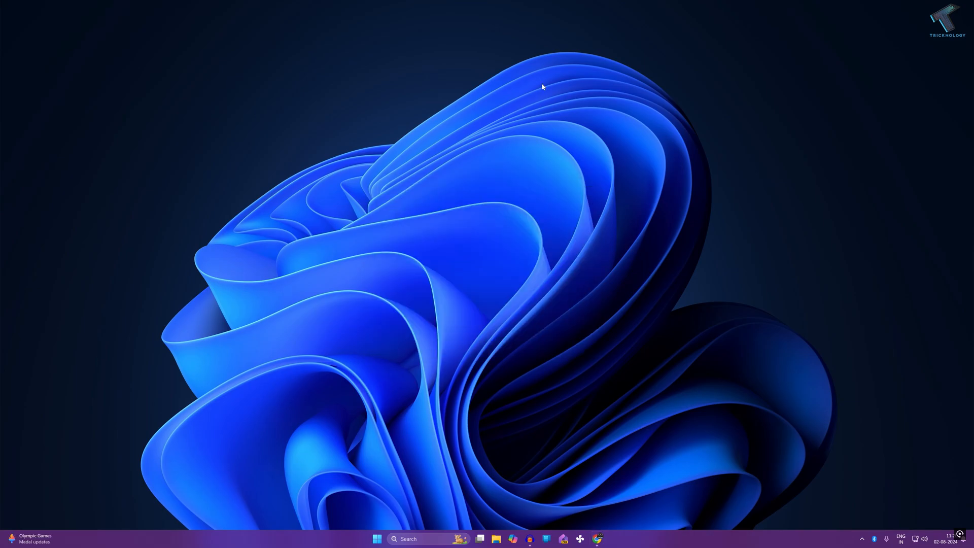
pyautogui.moveTo(604, 159)
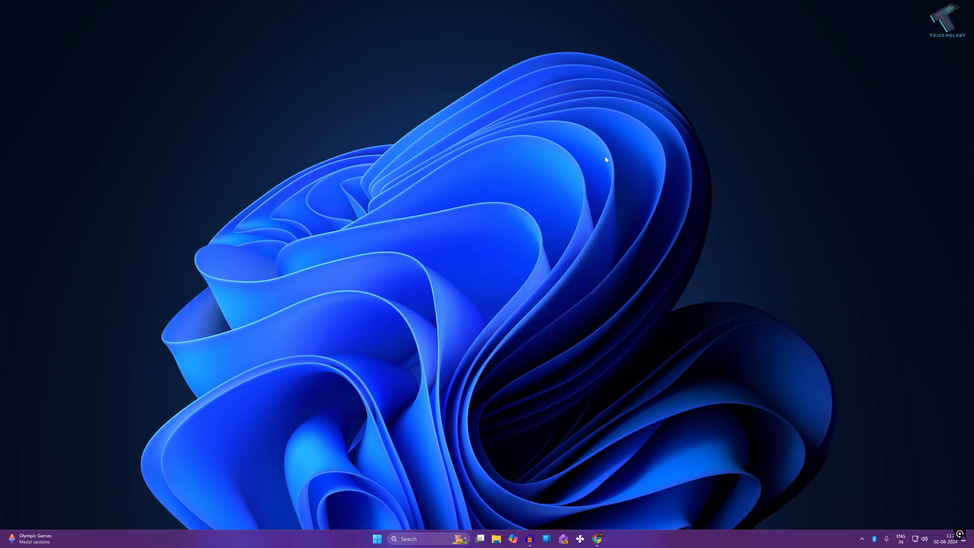
# Open the browser on intel.com and go to Support > Download Center
pyautogui.click(594, 536)
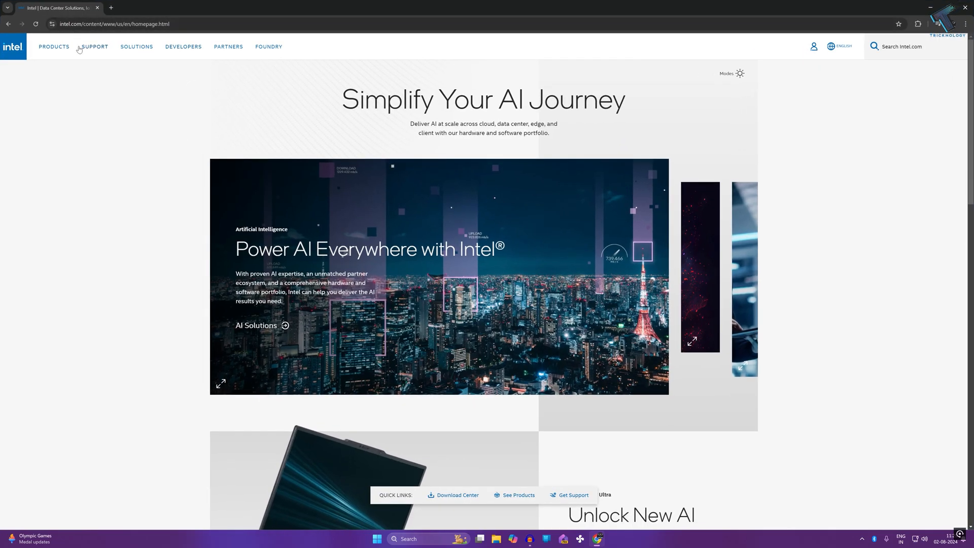
pyautogui.moveTo(233, 112)
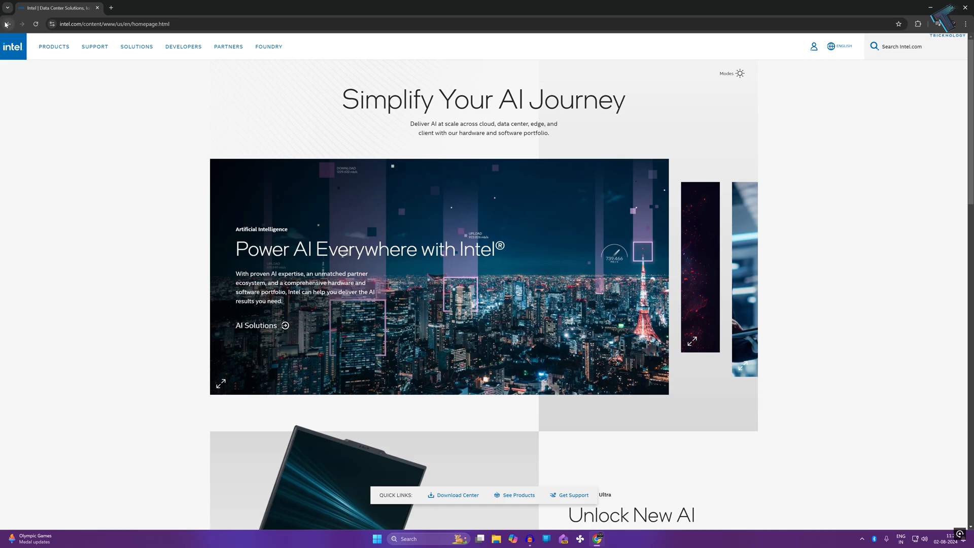
pyautogui.click(94, 46)
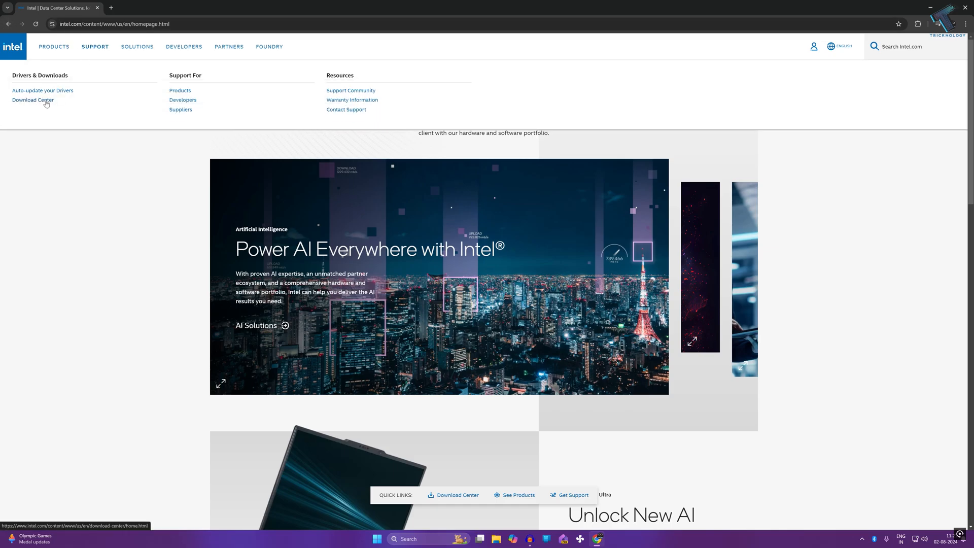
pyautogui.click(32, 100)
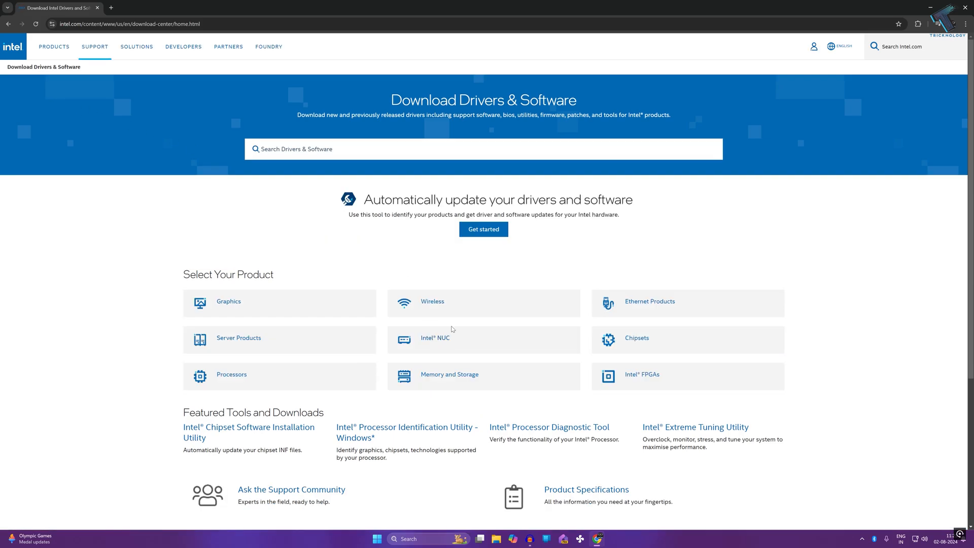
pyautogui.moveTo(646, 307)
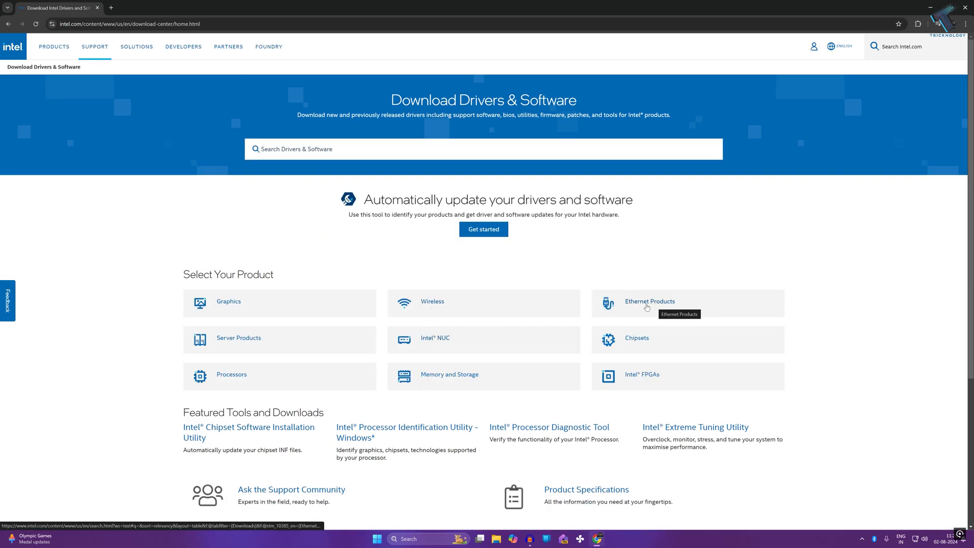
pyautogui.moveTo(435, 306)
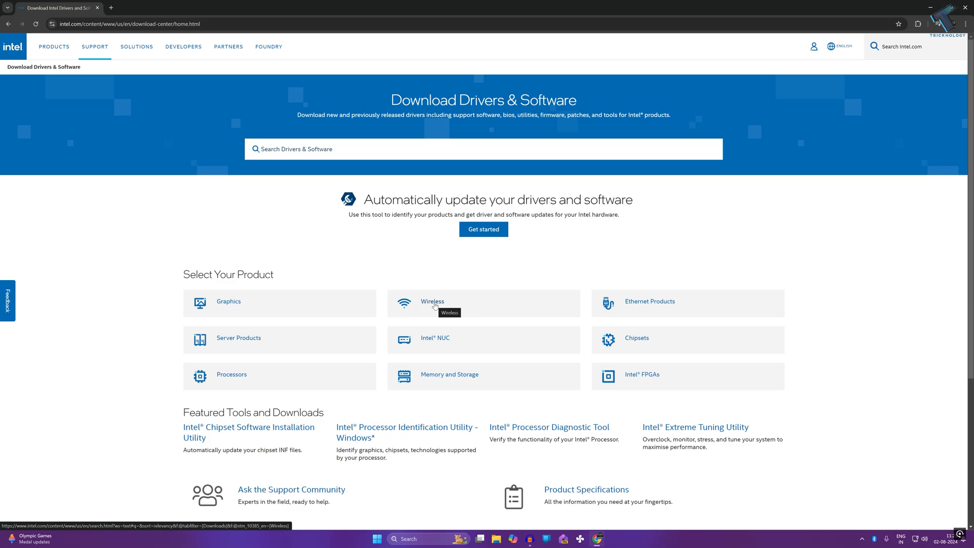
# Pick Wireless products, then open the Intel Wi-Fi Drivers for Windows 10 and 11 page
pyautogui.click(432, 302)
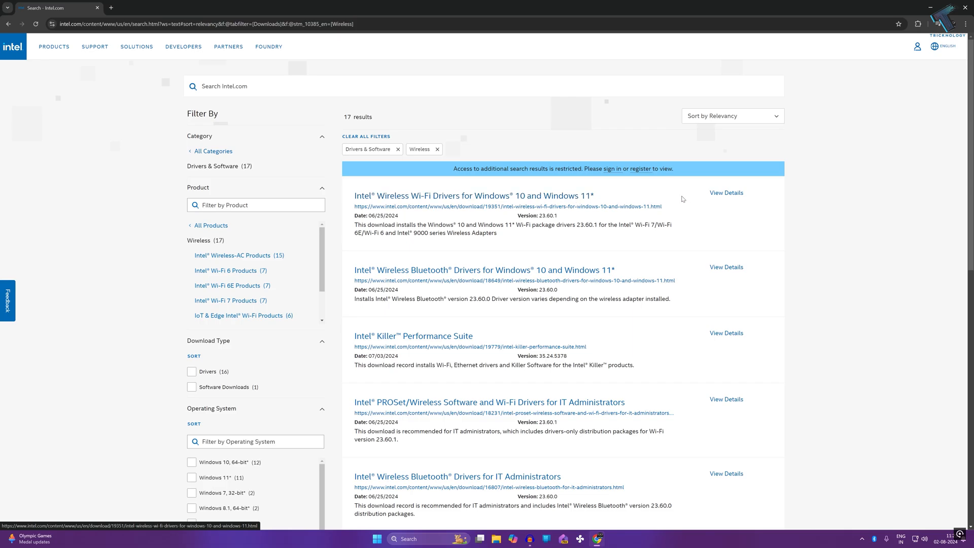
pyautogui.click(471, 196)
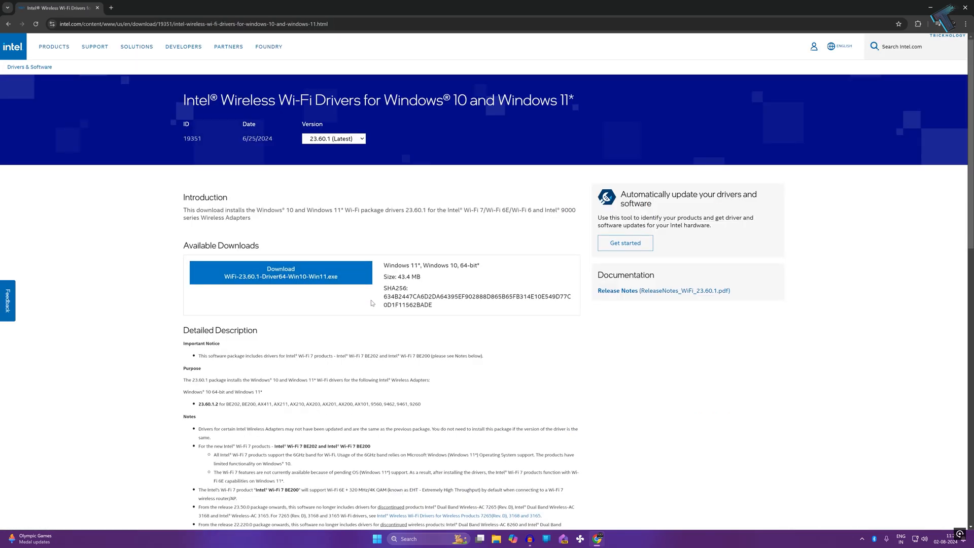
pyautogui.moveTo(379, 292)
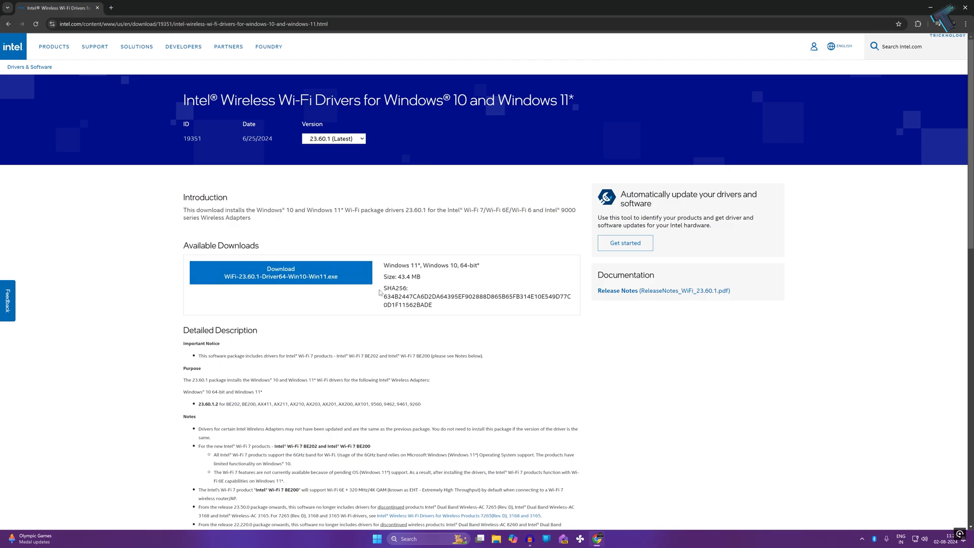